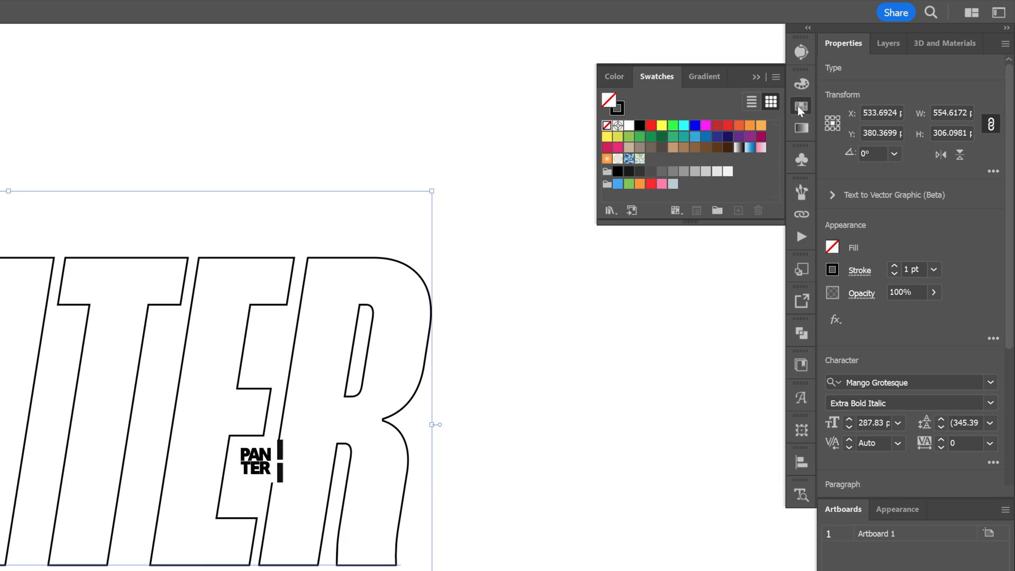
# Step: Fill the outlined PANTER lettering with an orange swatch
pyautogui.click(738, 126)
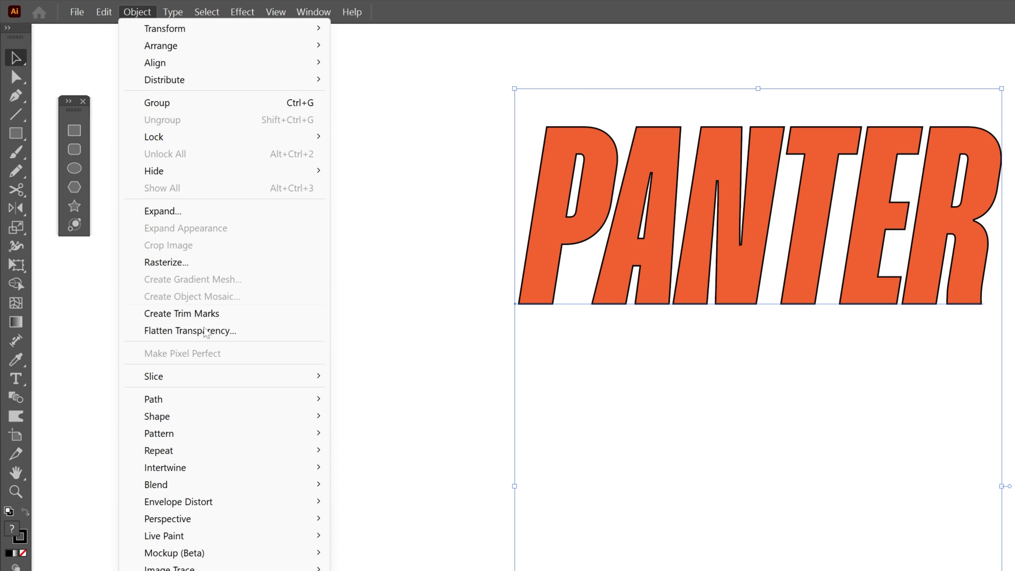
pyautogui.moveTo(156, 284)
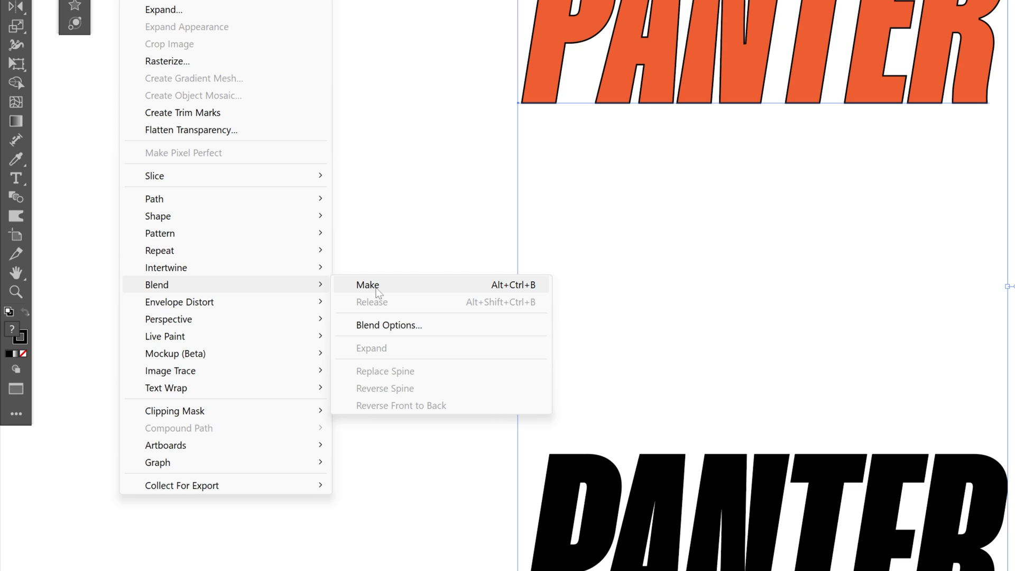
# Step: Blend the orange and black PANTER copies using Specified Steps spacing with a typed step count
pyautogui.click(367, 284)
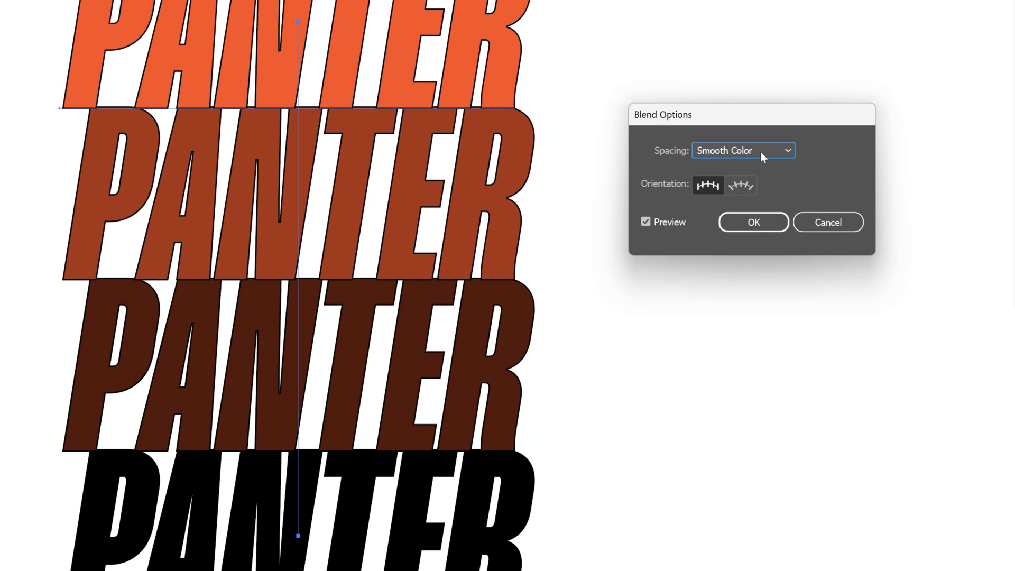
pyautogui.click(743, 150)
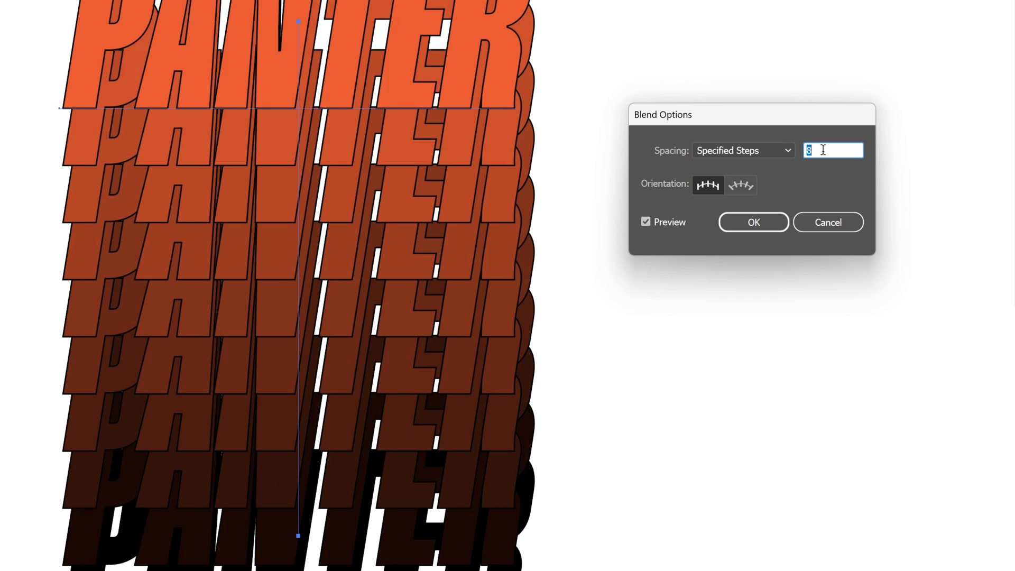
pyautogui.write('1')
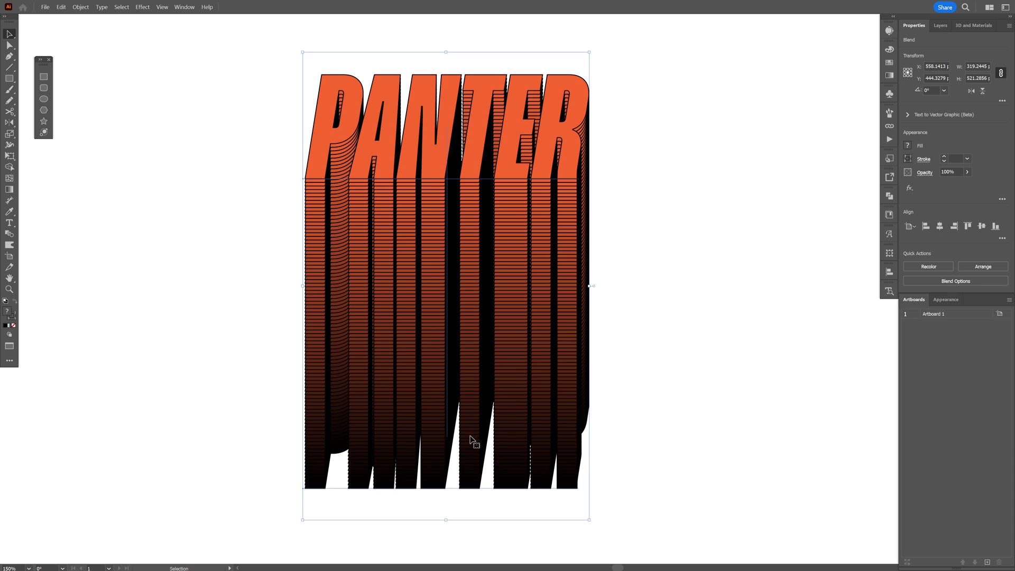
pyautogui.moveTo(490, 451)
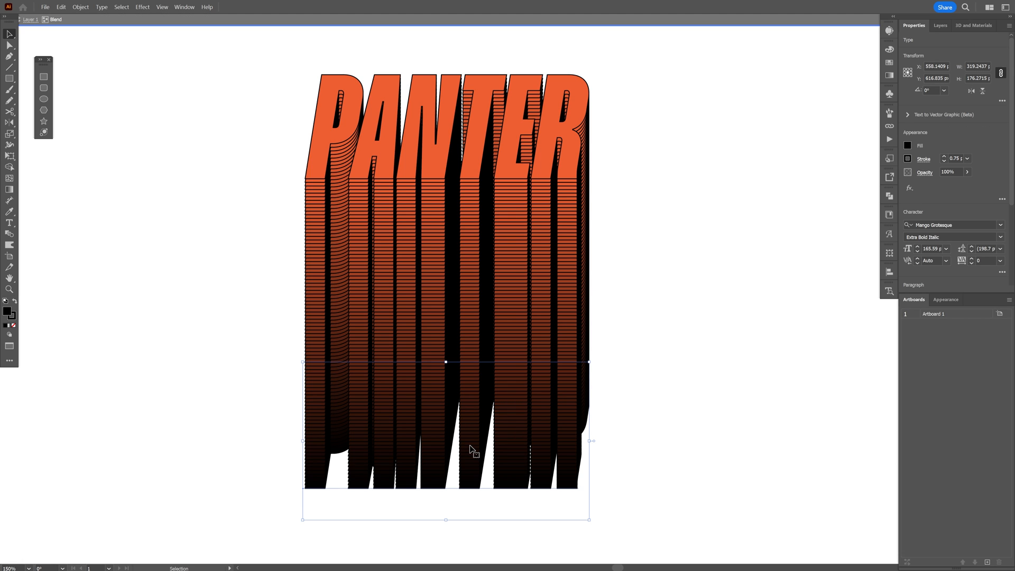
# Step: Enter the blend and select the black PANTER copy at its end
pyautogui.click(242, 11)
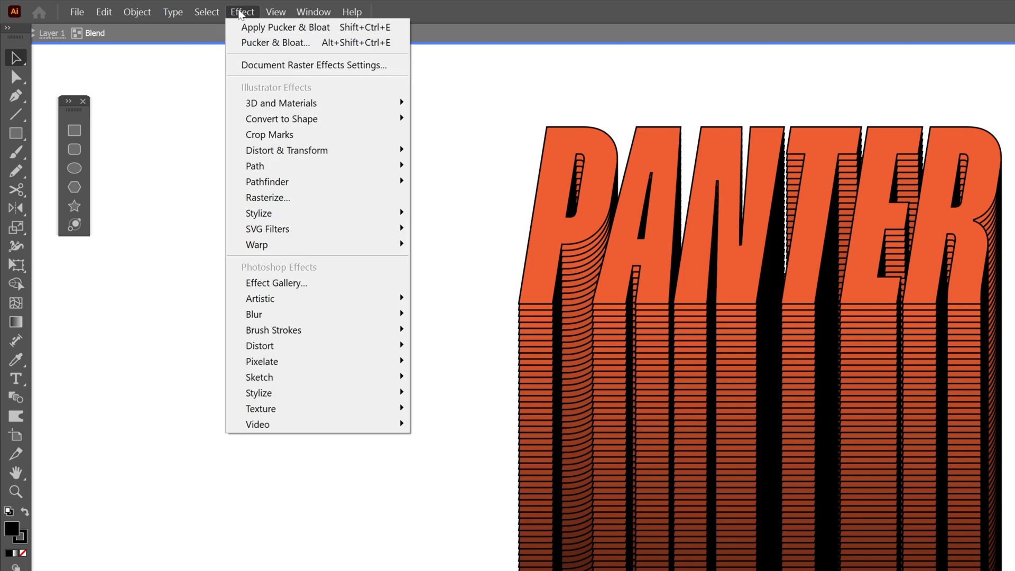
pyautogui.moveTo(286, 150)
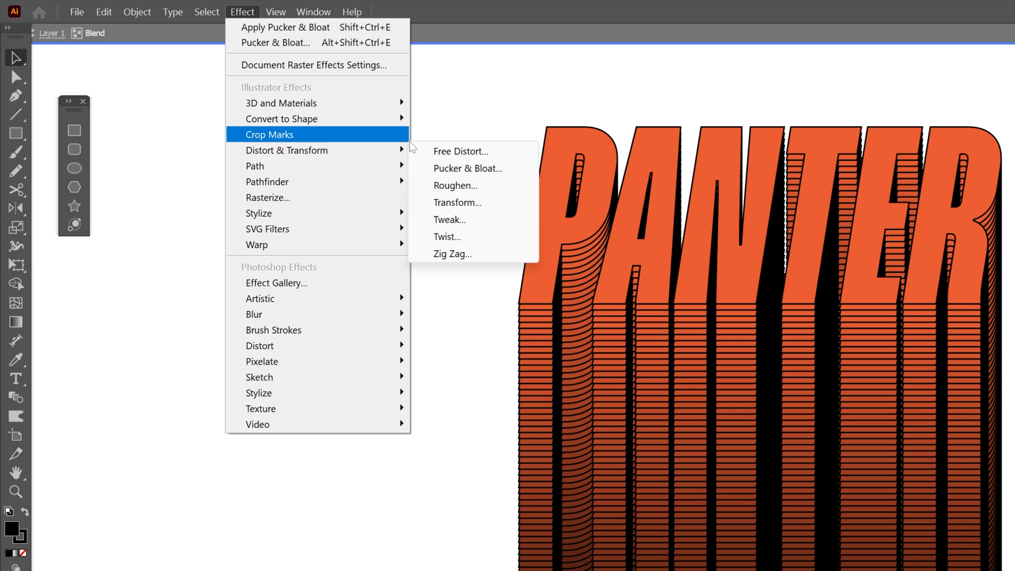
# Step: Apply Pucker & Bloat to the black PANTER end, bloating it to about 179%
pyautogui.click(467, 168)
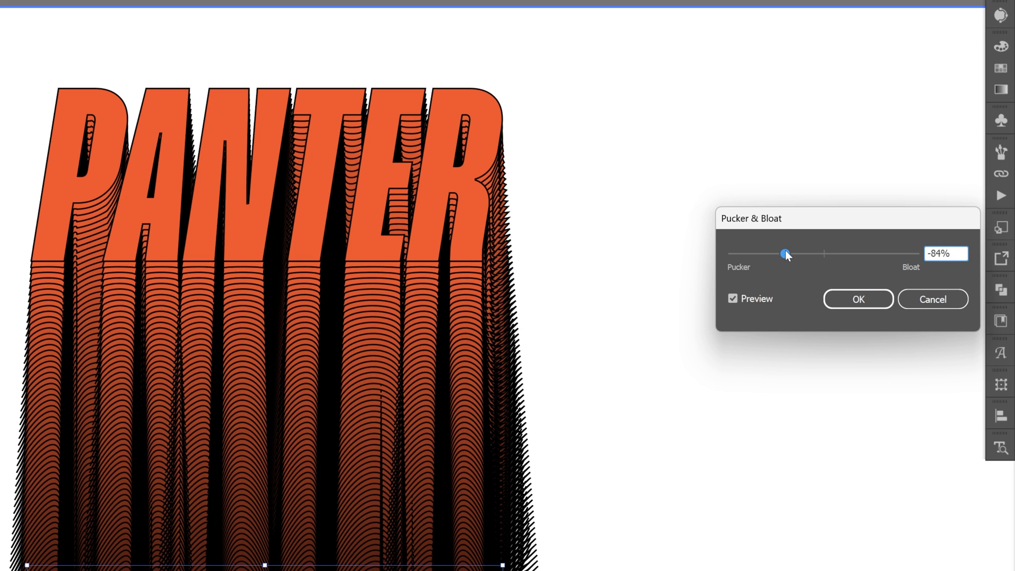
pyautogui.moveTo(787, 254); pyautogui.dragTo(856, 254)
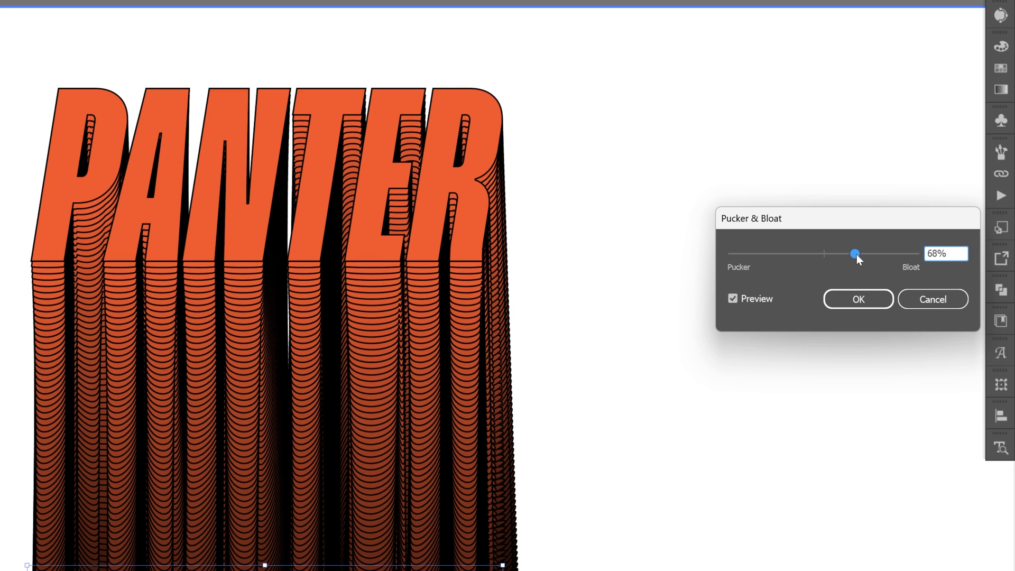
pyautogui.moveTo(856, 254); pyautogui.dragTo(897, 253)
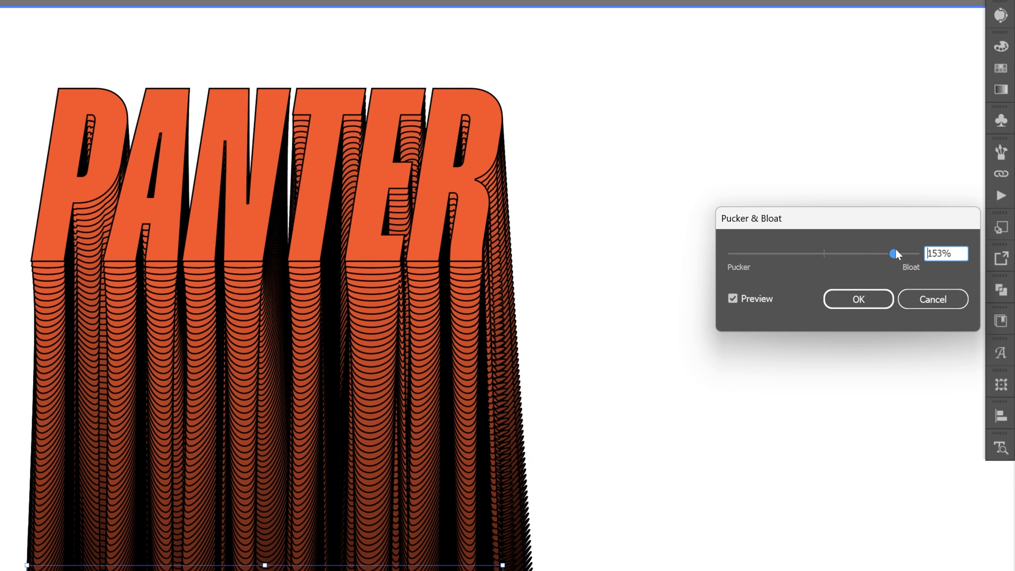
pyautogui.moveTo(896, 253); pyautogui.dragTo(832, 174)
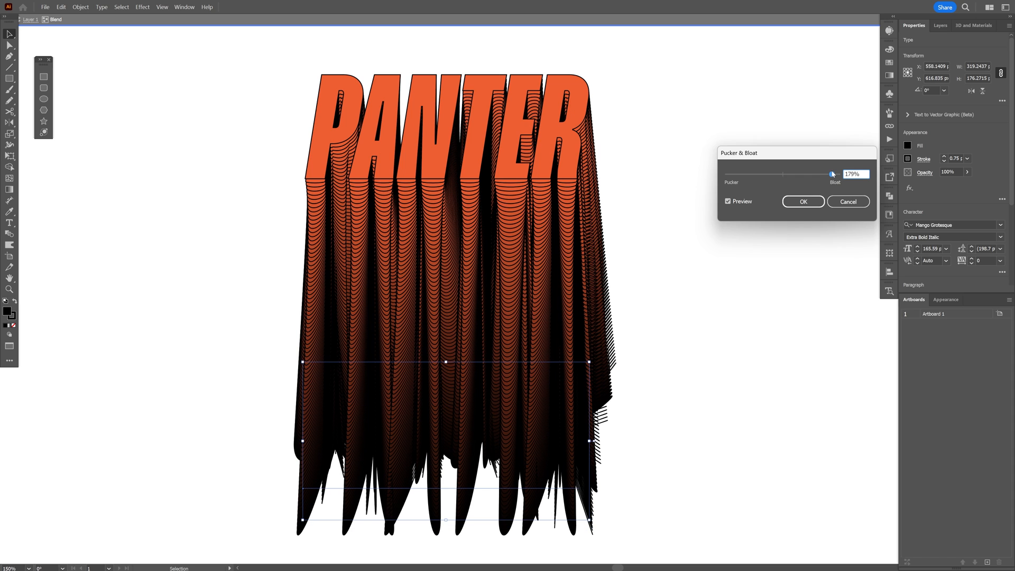
pyautogui.moveTo(832, 174); pyautogui.dragTo(839, 174)
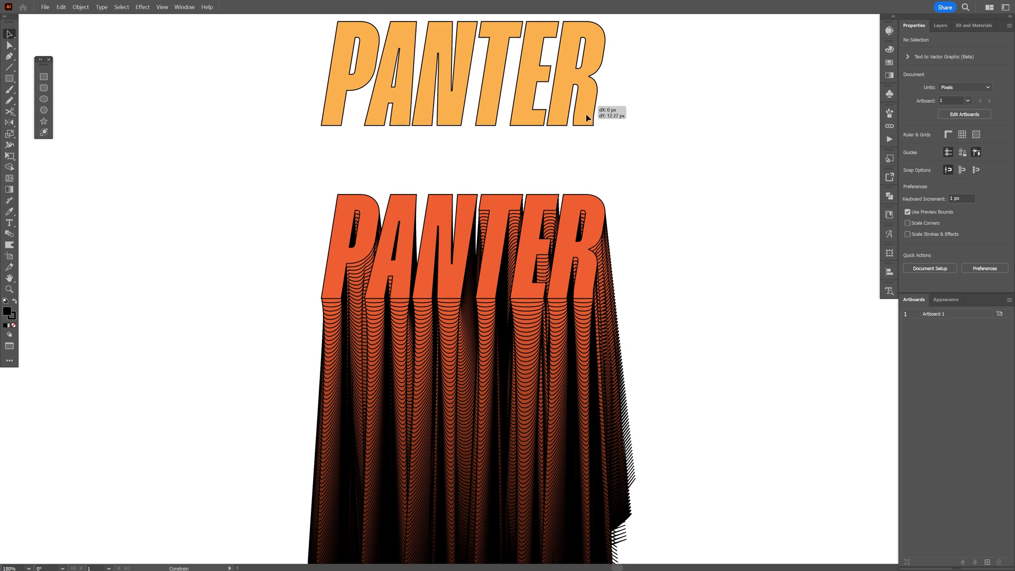
# Step: Move the light orange PANTER onto the trail's front and draw an artboard-covering rectangle
pyautogui.moveTo(586, 116); pyautogui.dragTo(578, 281)
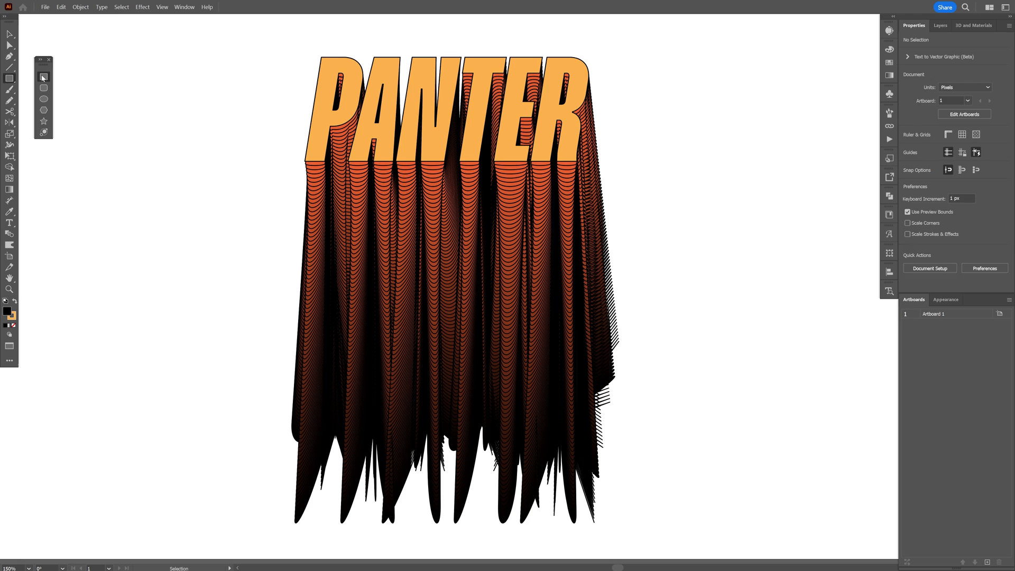
pyautogui.moveTo(115, 24); pyautogui.dragTo(828, 542)
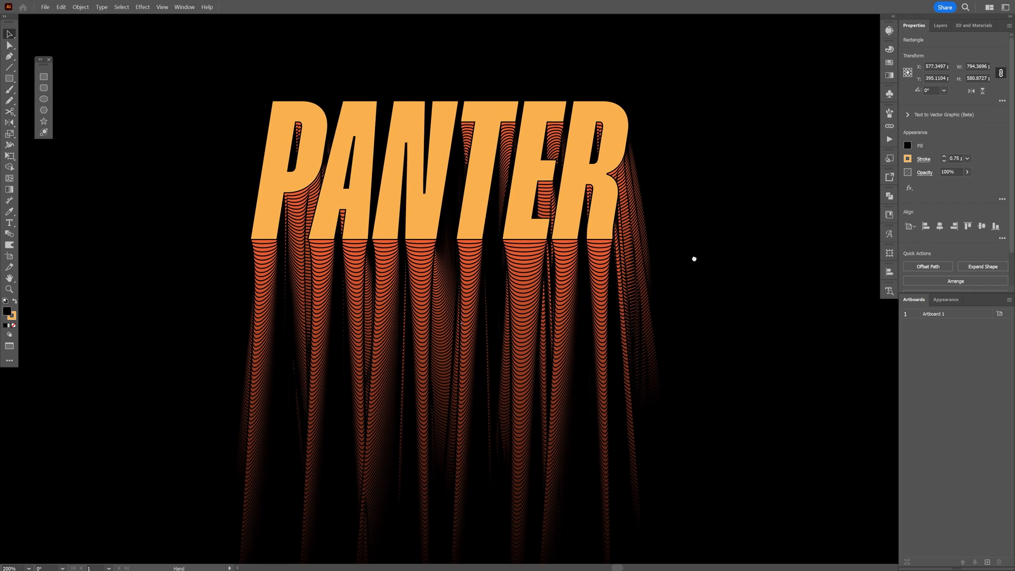
# Step: Align the black background rectangle using the Properties panel Align buttons
pyautogui.click(981, 226)
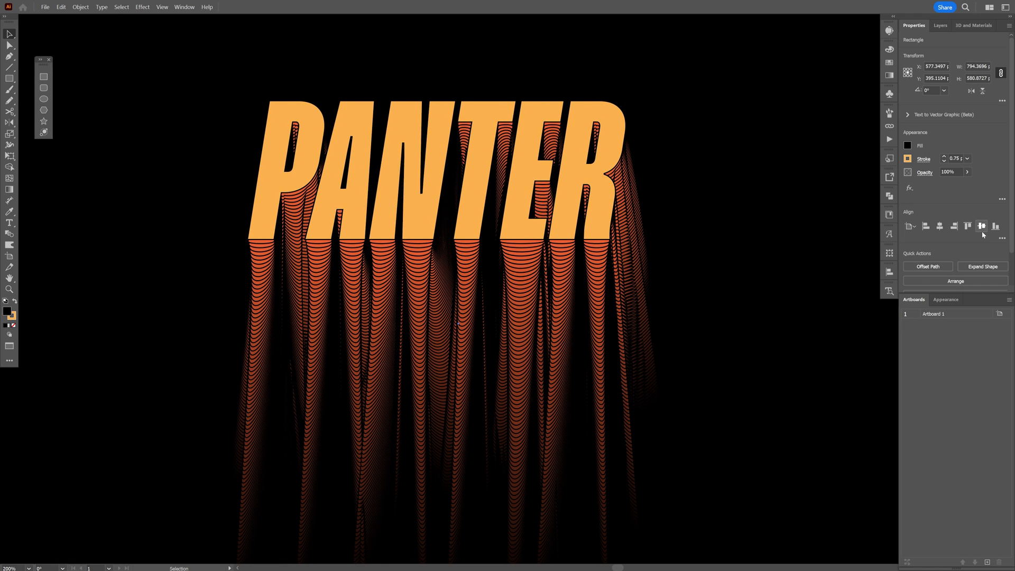